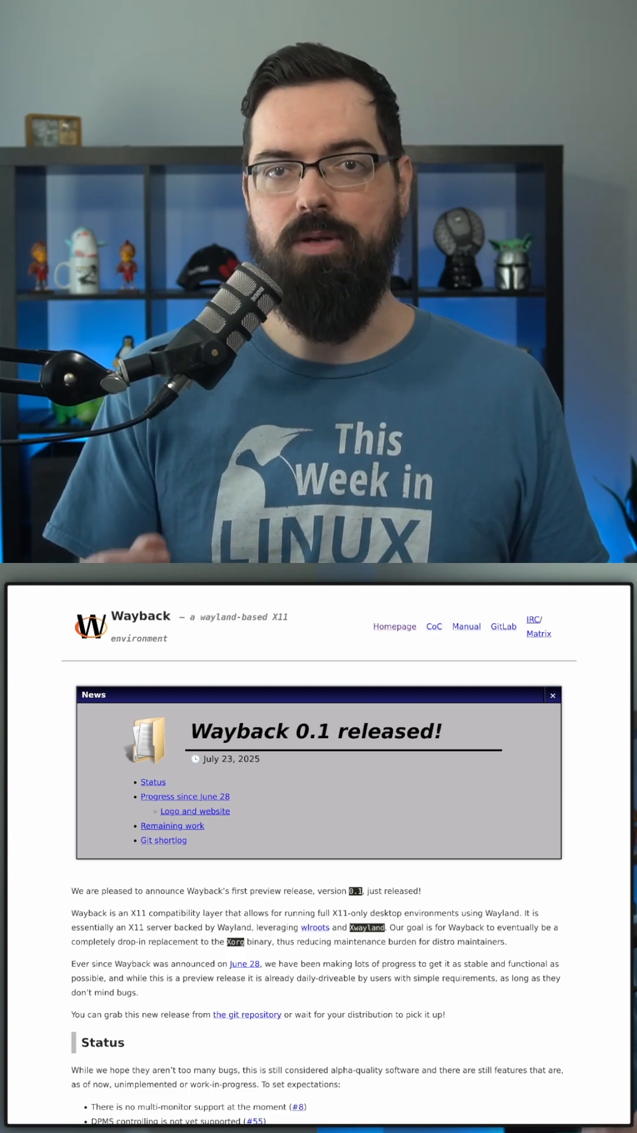
{"action": "scroll", "scroll_direction": "down", "scroll_amount": 3}
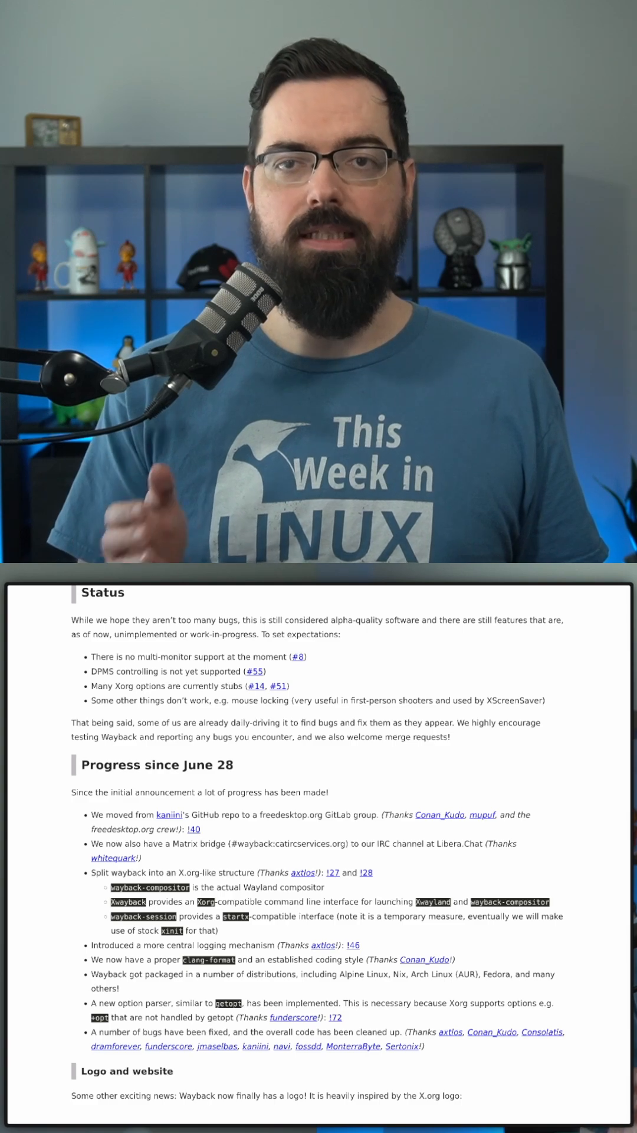